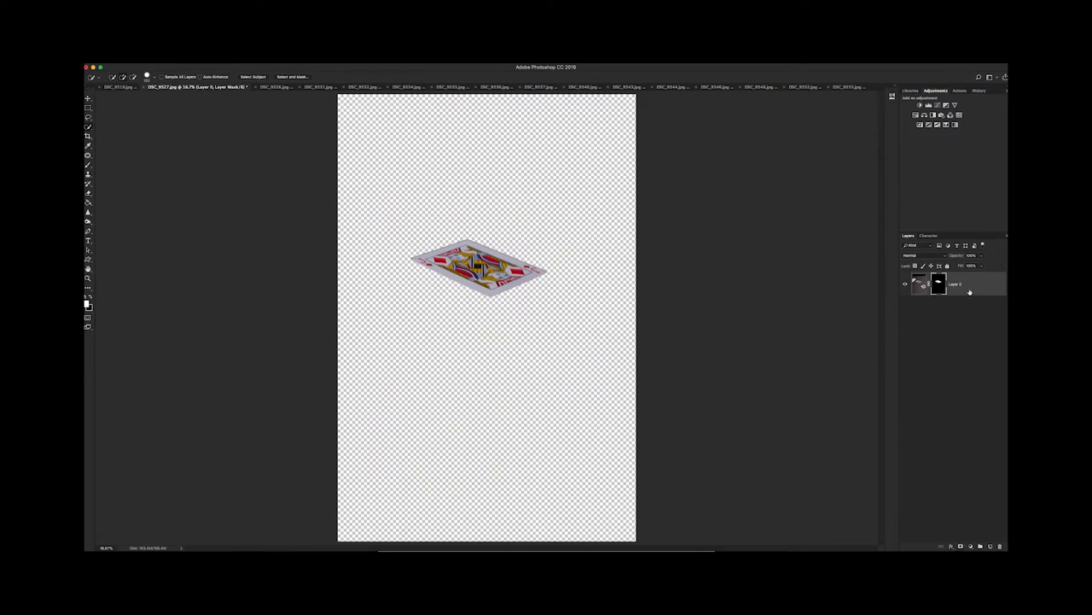
{"action": "mouse_move", "coordinate": [158, 99]}
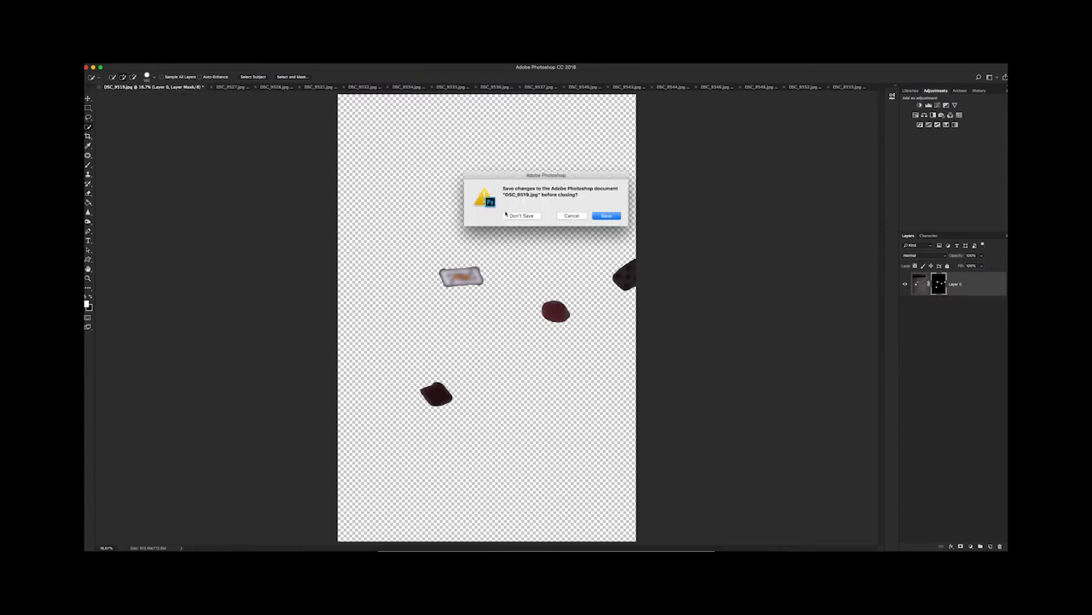
Step: Close the masked card photo without saving its changes
{"action": "left_click", "coordinate": [522, 215]}
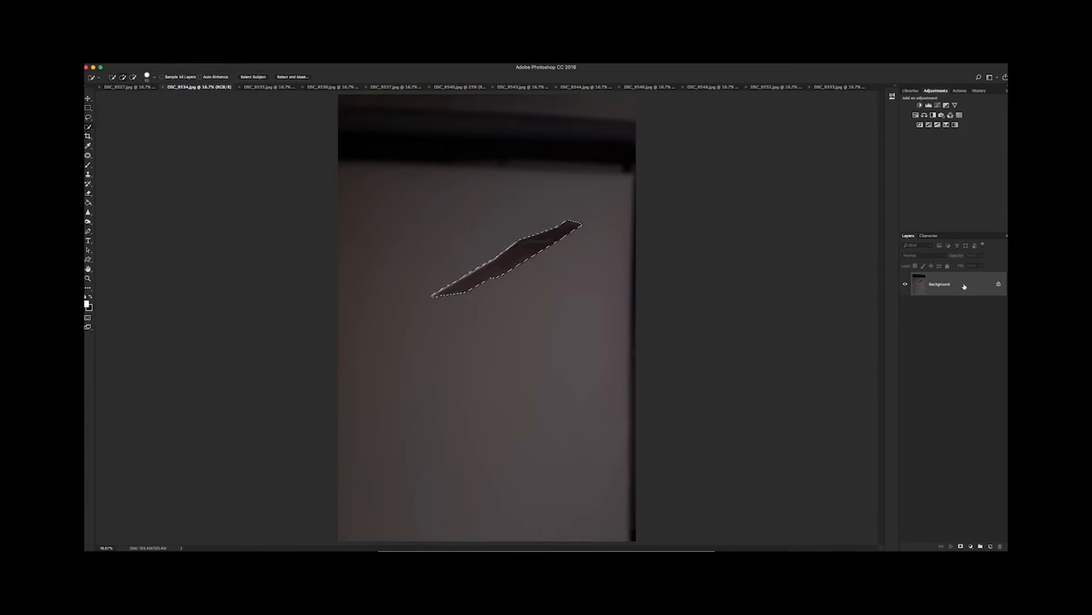
Step: Switch between the open card photo documents to mask their falling cards
{"action": "left_click", "coordinate": [197, 86]}
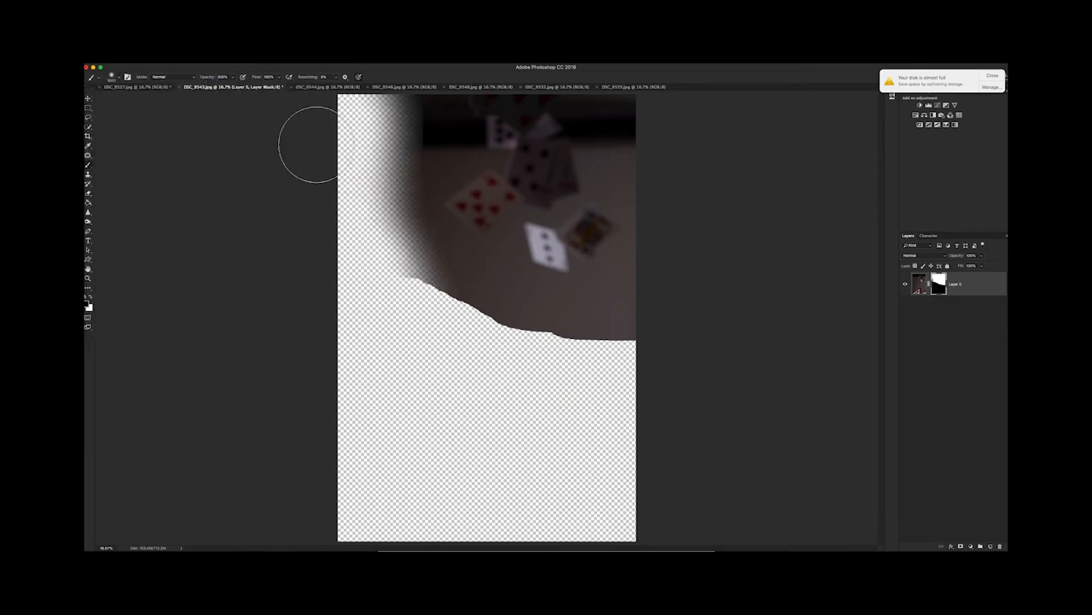
{"action": "left_click", "coordinate": [226, 86]}
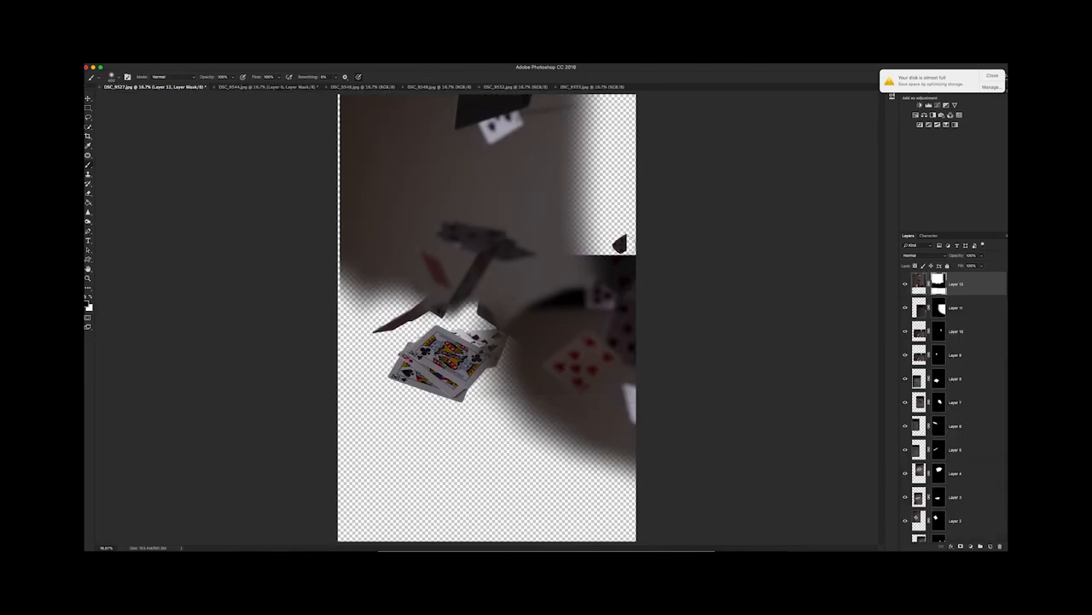
Step: Bring the card layers into the portrait and expand the Face Cards group
{"action": "left_click", "coordinate": [231, 86]}
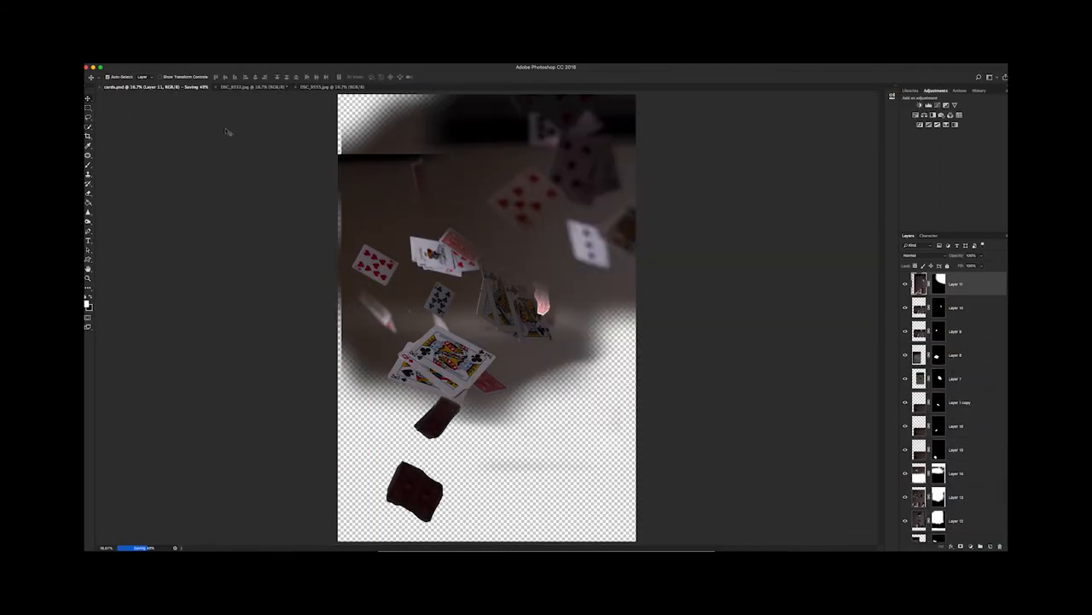
{"action": "left_click", "coordinate": [110, 76]}
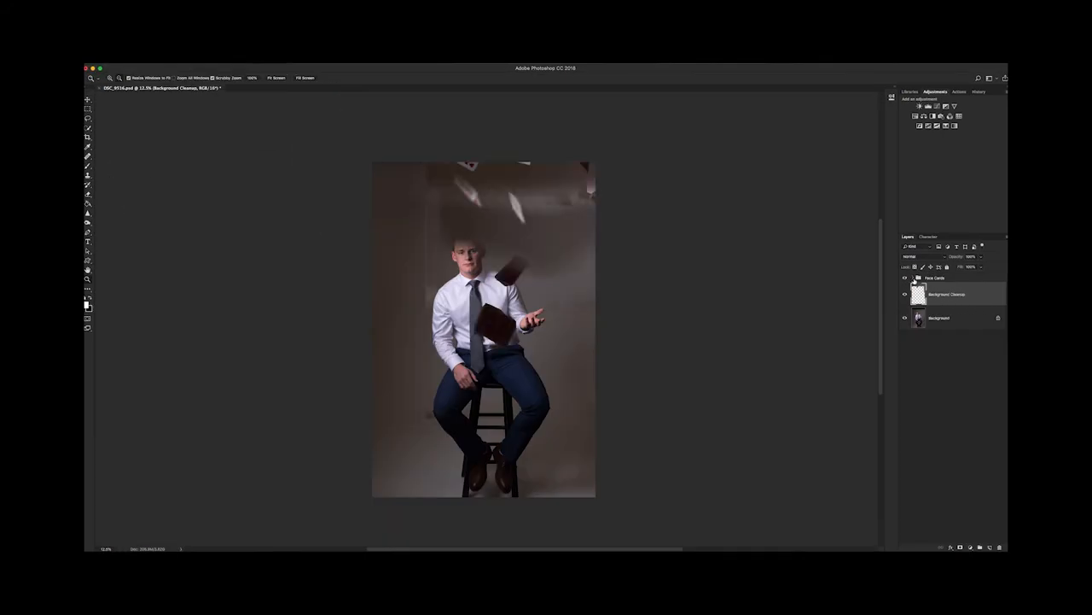
{"action": "left_click", "coordinate": [912, 277]}
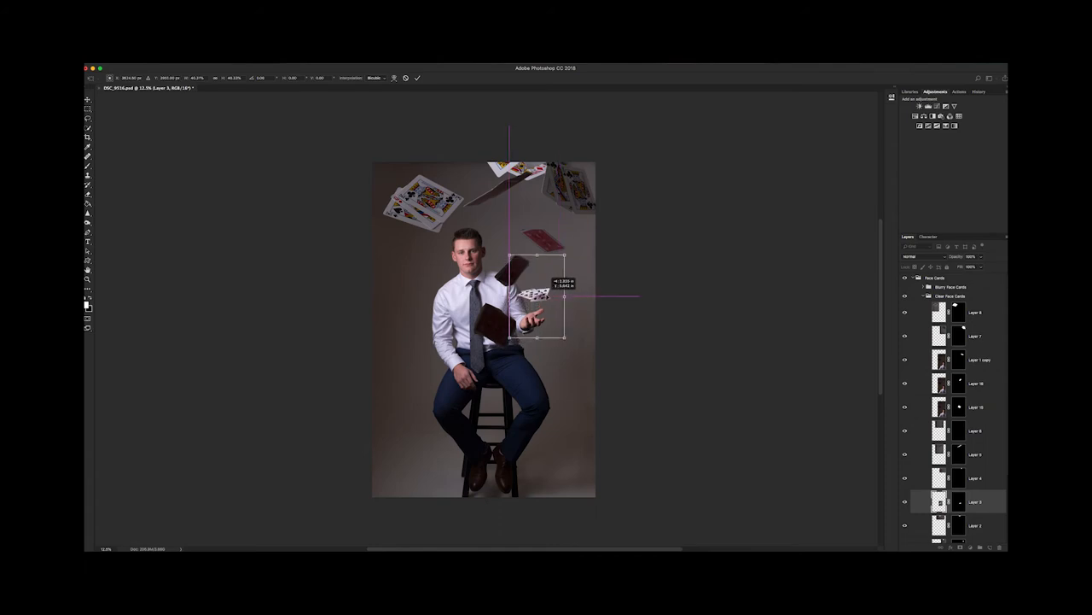
Step: Move and resize the small cards floating beside the man's open hand
{"action": "left_click_drag", "start_coordinate": [538, 307], "coordinate": [542, 295]}
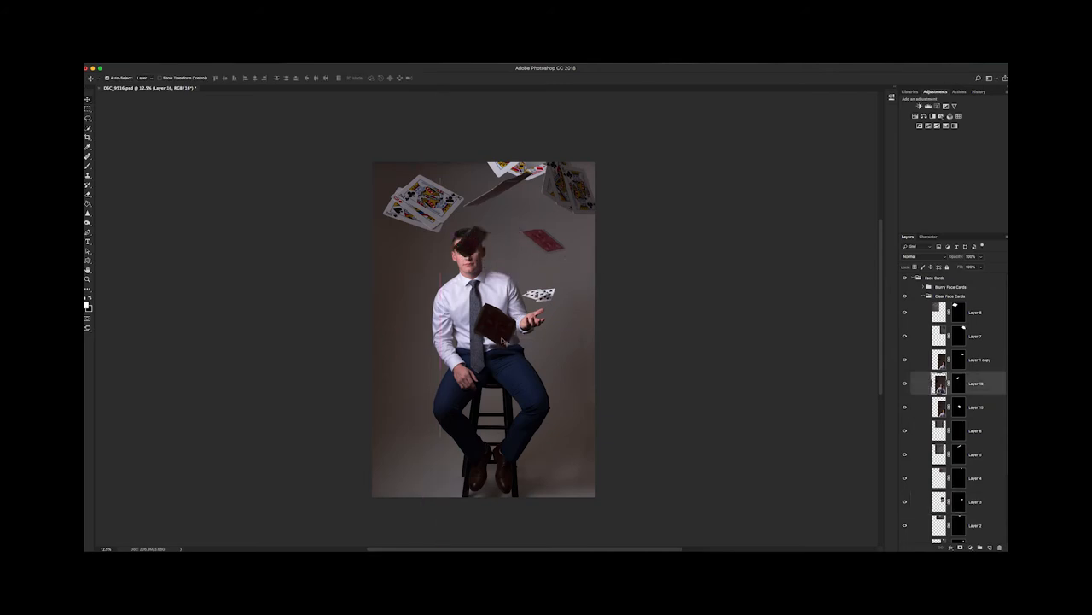
{"action": "left_click", "coordinate": [977, 360]}
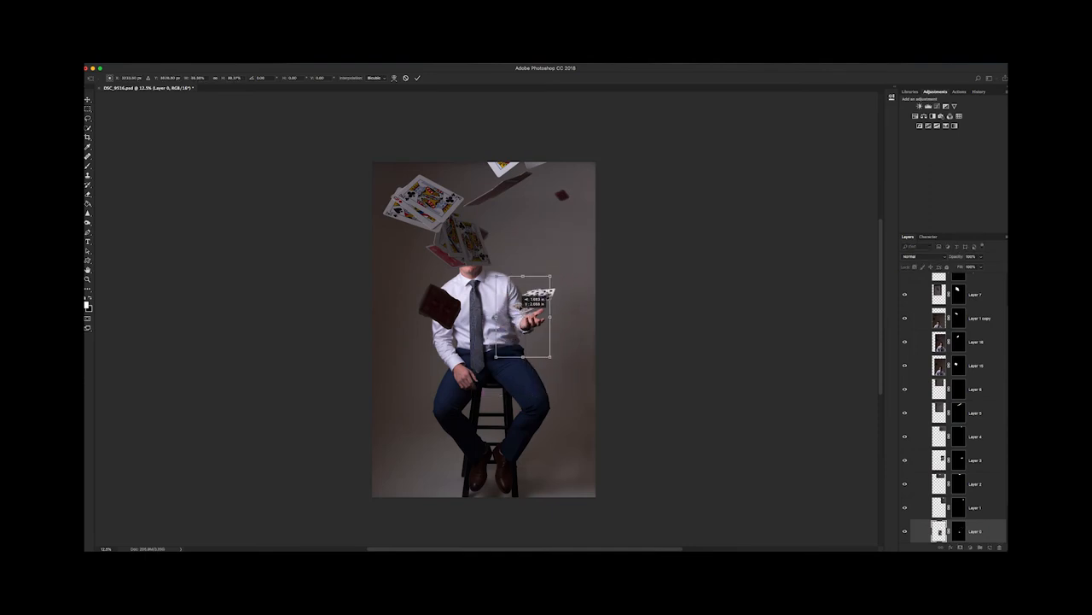
{"action": "left_click_drag", "start_coordinate": [525, 320], "coordinate": [532, 295]}
{"action": "type", "text": "Background Cleanup"}
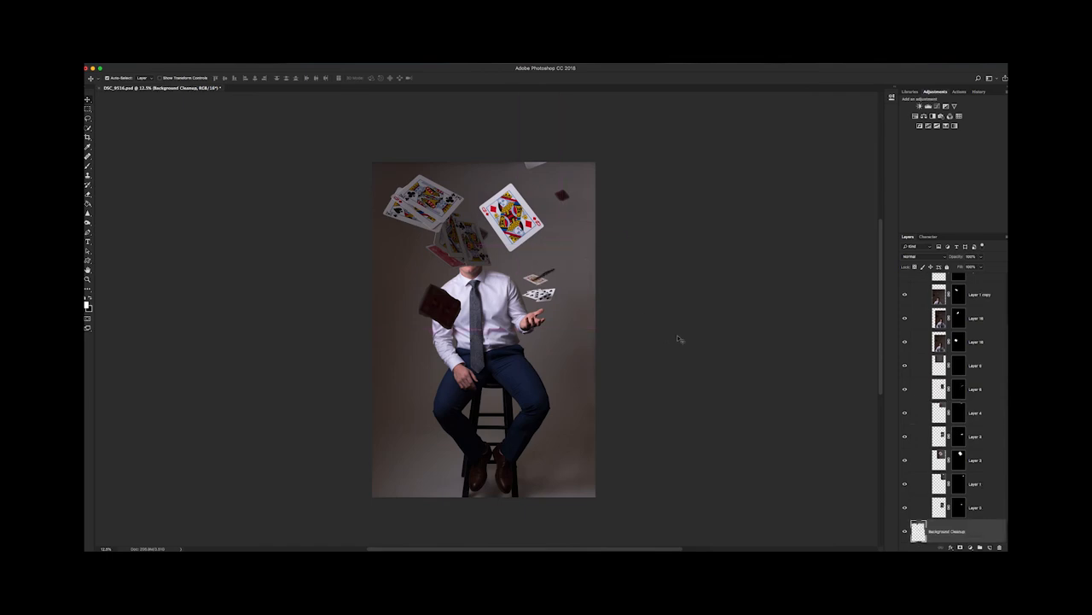
{"action": "left_click", "coordinate": [976, 507]}
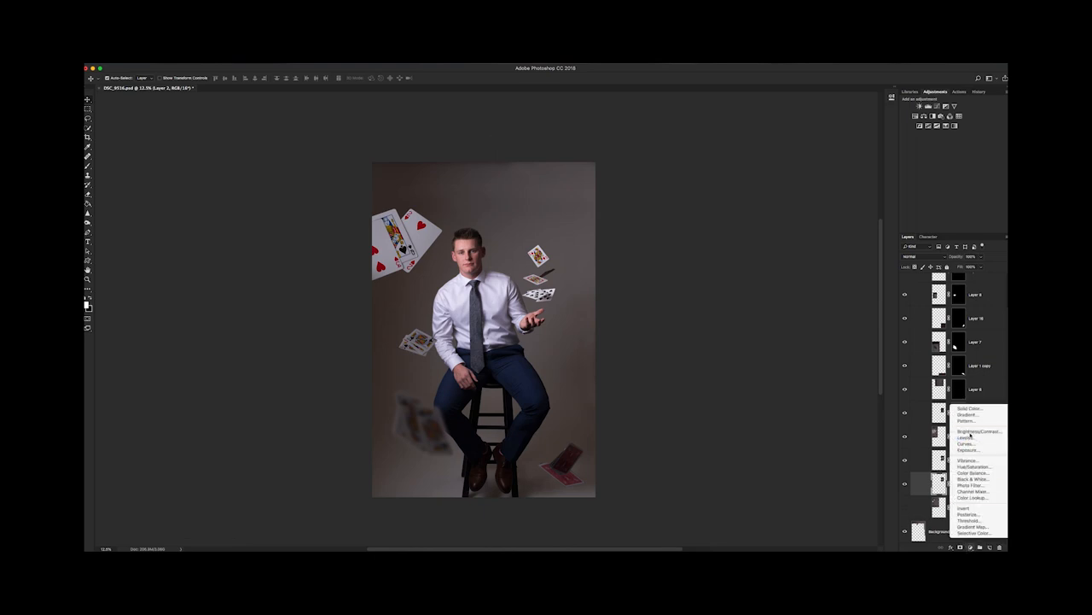
Step: Add a Brightness/Contrast adjustment layer among the card layers
{"action": "left_click", "coordinate": [980, 431]}
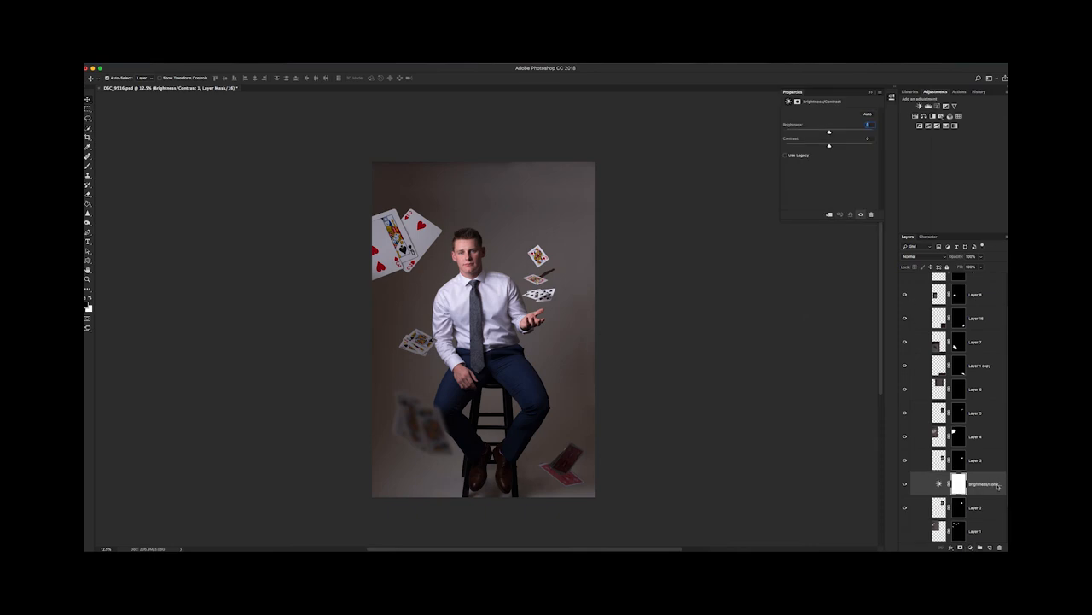